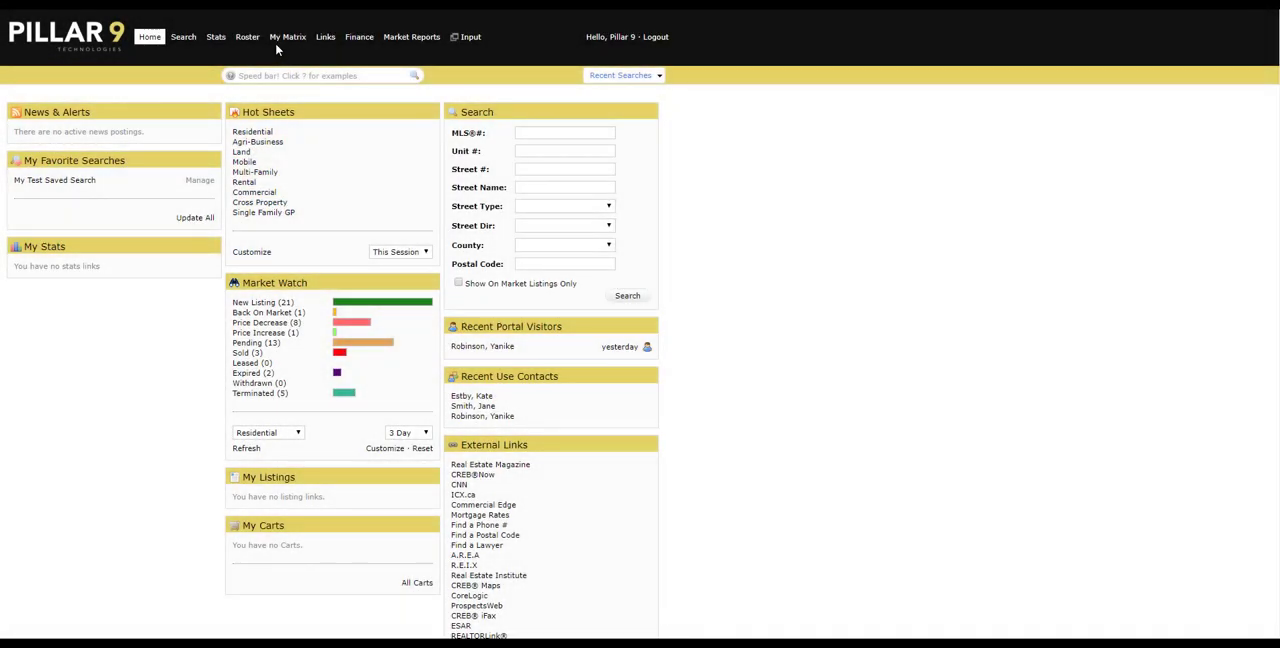
Step: Go to My Listings from the My Matrix menu on the home dashboard
{"action": "left_click", "coordinate": [288, 37]}
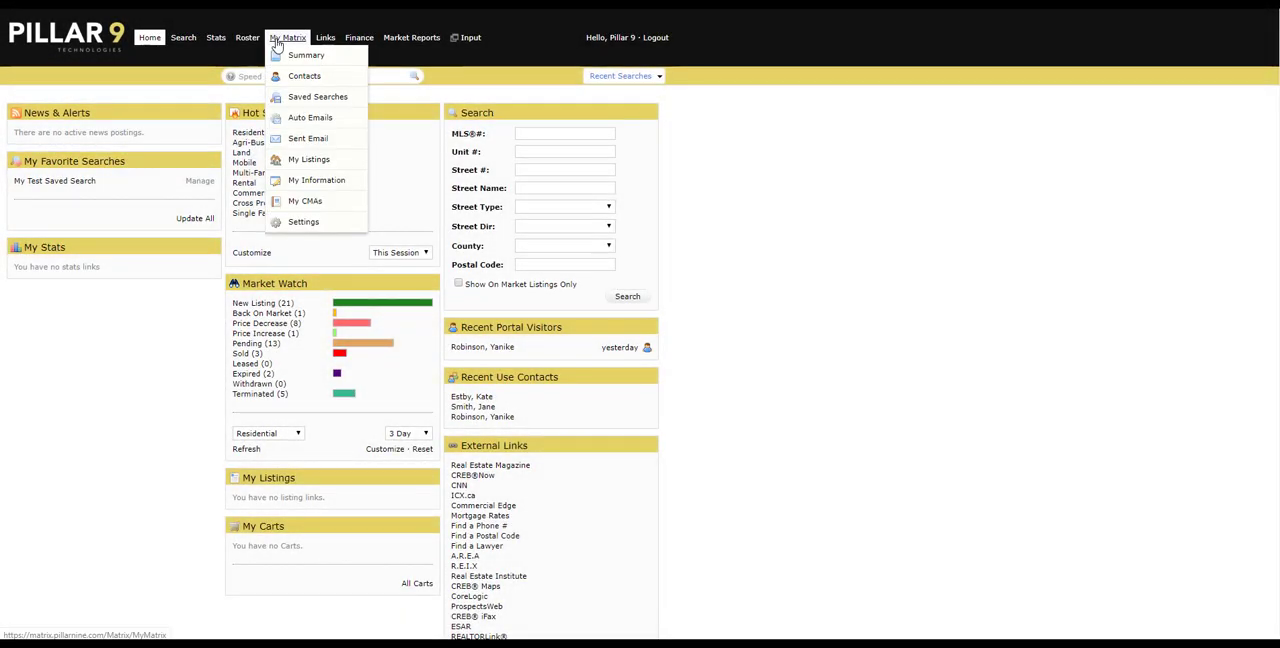
{"action": "left_click", "coordinate": [308, 160]}
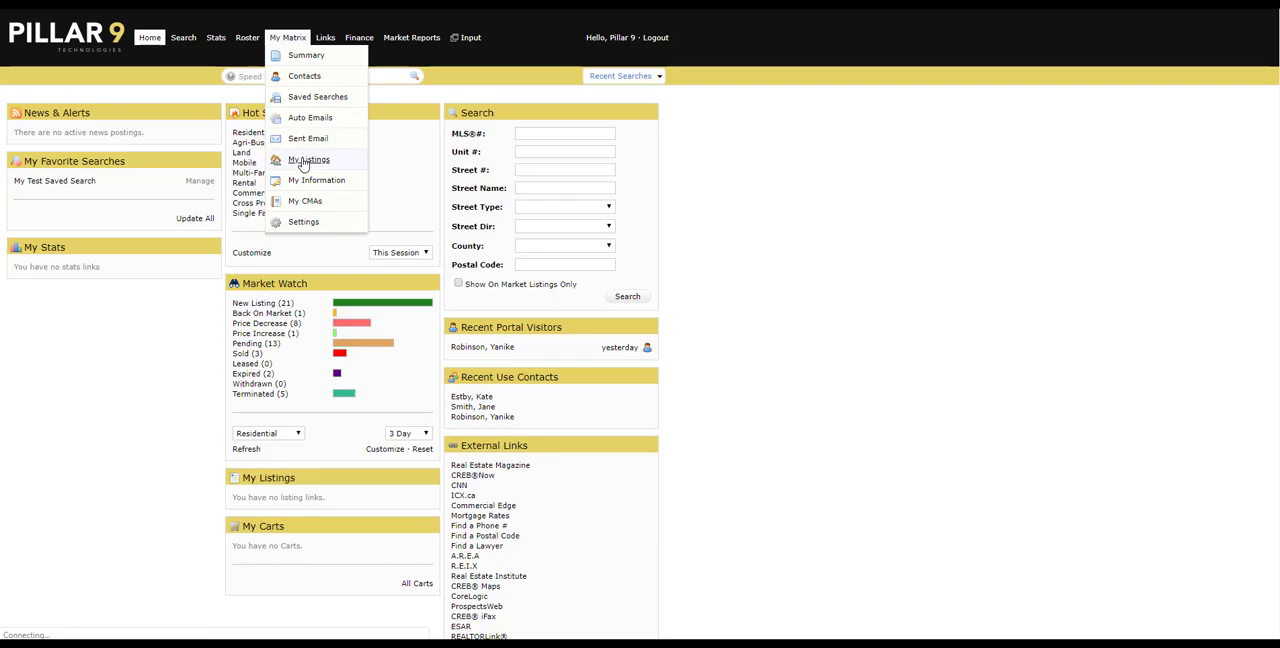
Step: Switch the My Listings view to My Hit Counters for the three listings
{"action": "left_click", "coordinate": [309, 160]}
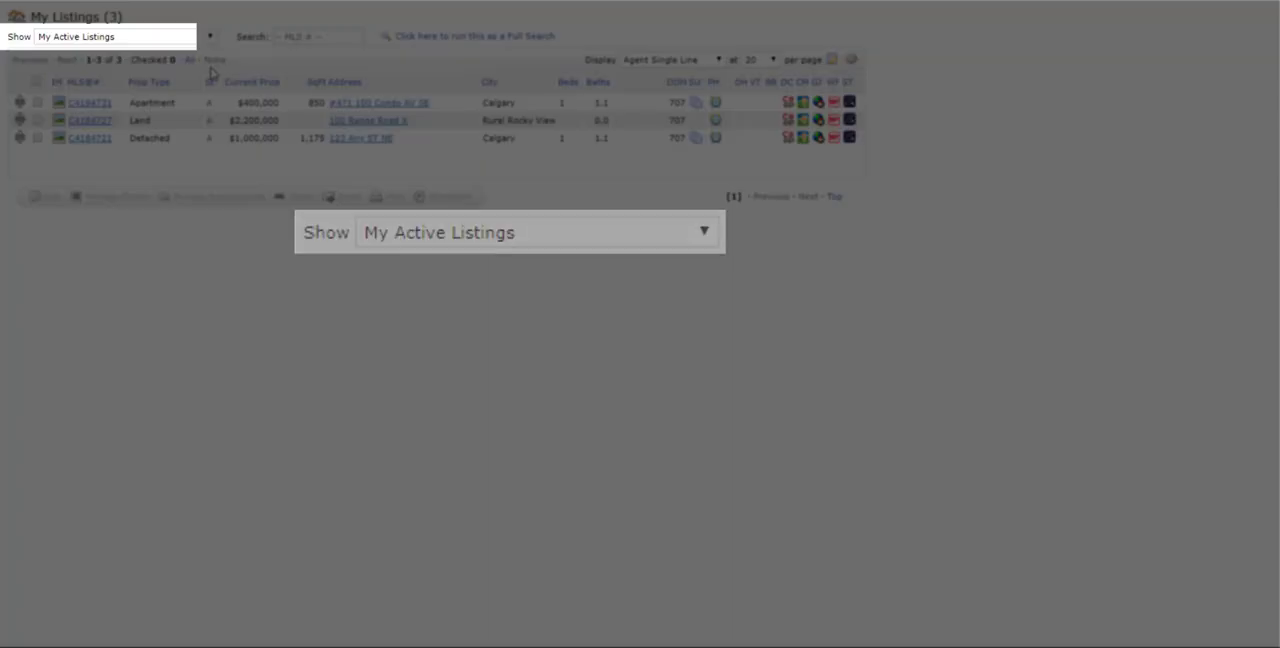
{"action": "left_click", "coordinate": [208, 37]}
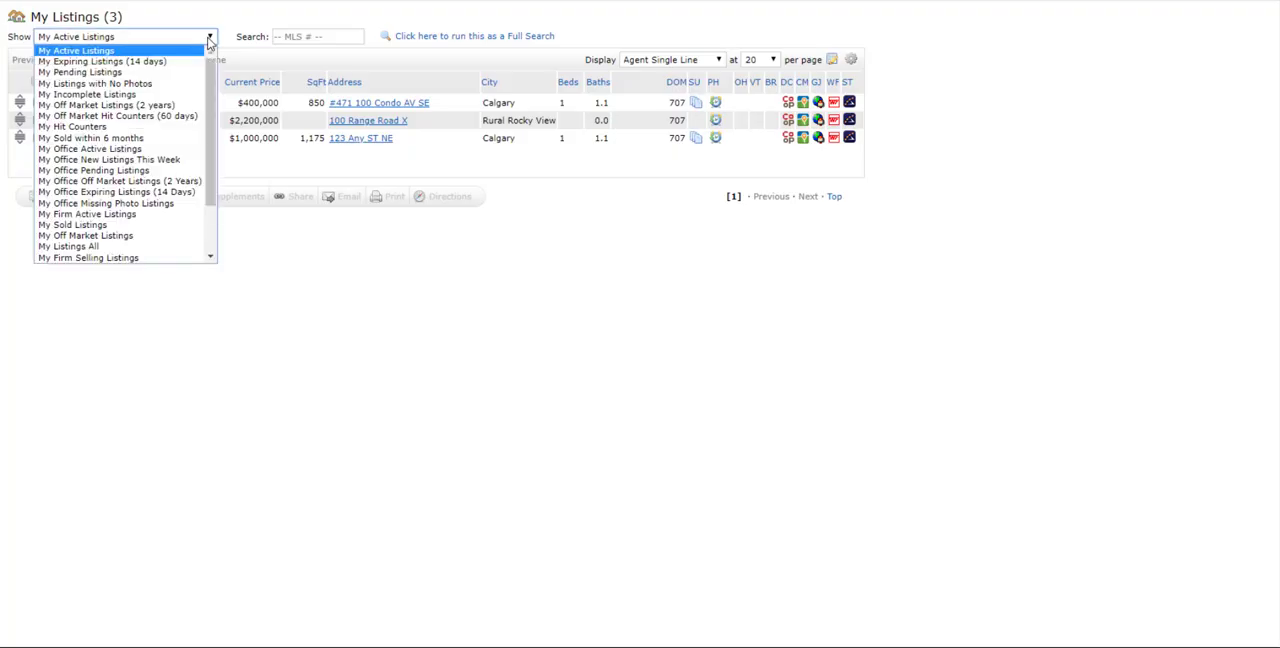
{"action": "left_click", "coordinate": [72, 126]}
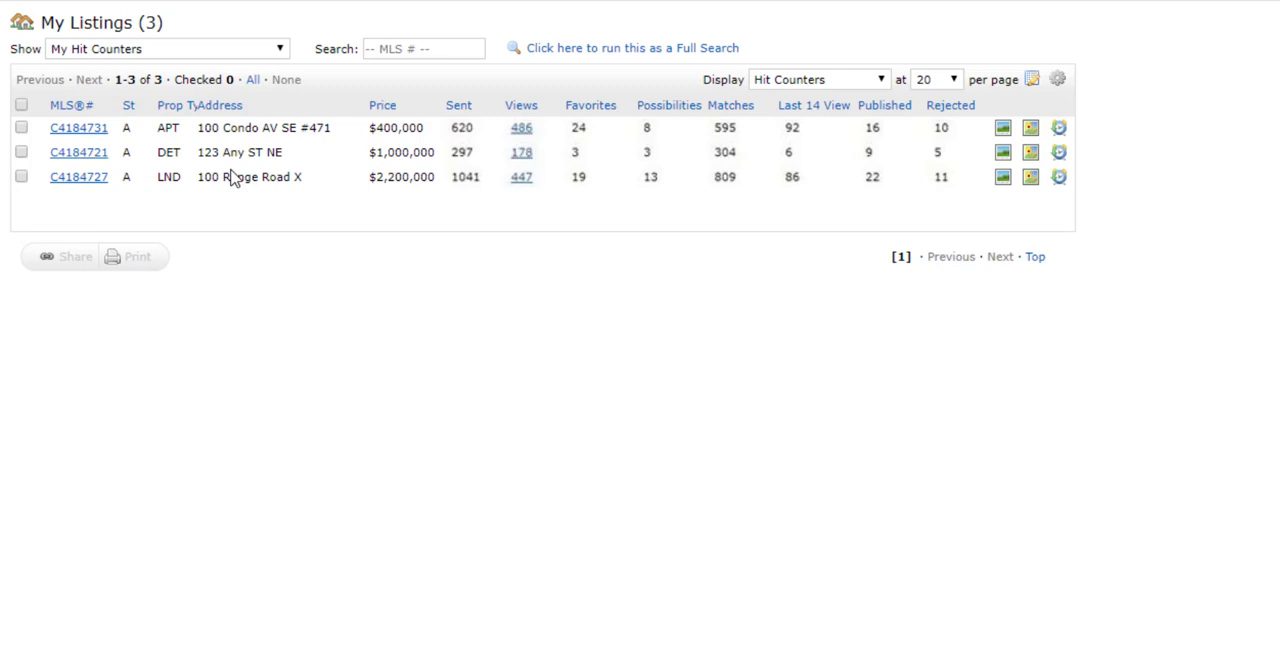
{"action": "left_click", "coordinate": [459, 105]}
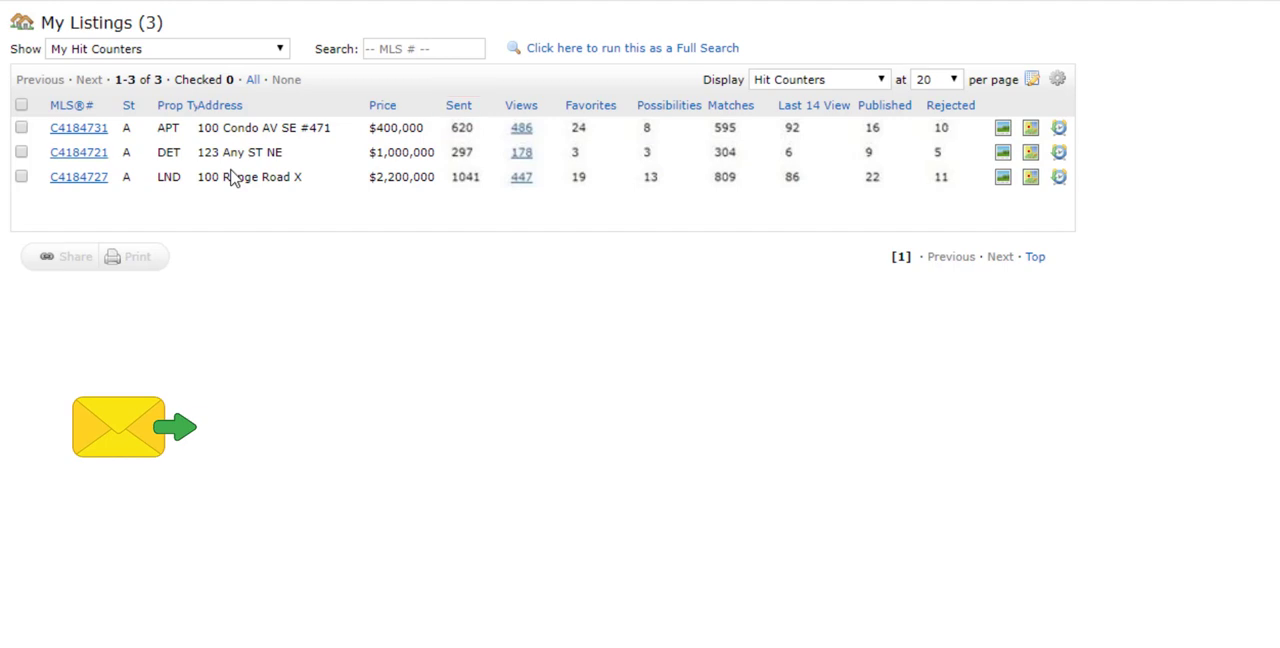
{"action": "left_click", "coordinate": [521, 105]}
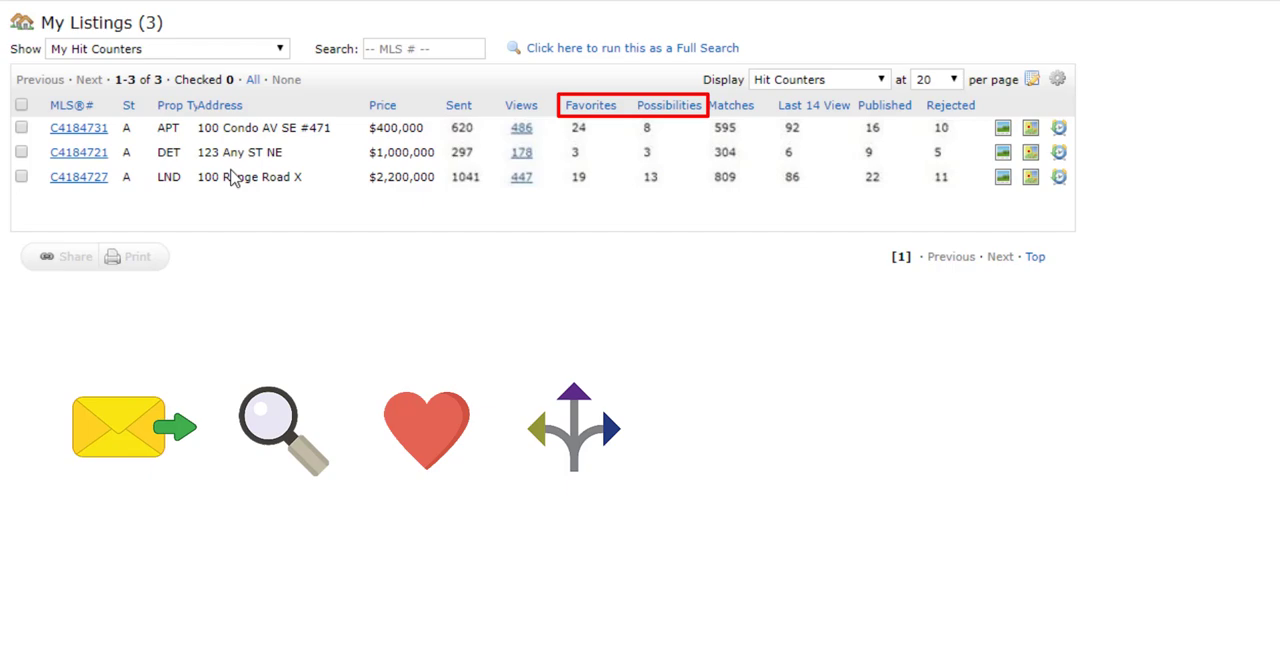
{"action": "left_click", "coordinate": [731, 105]}
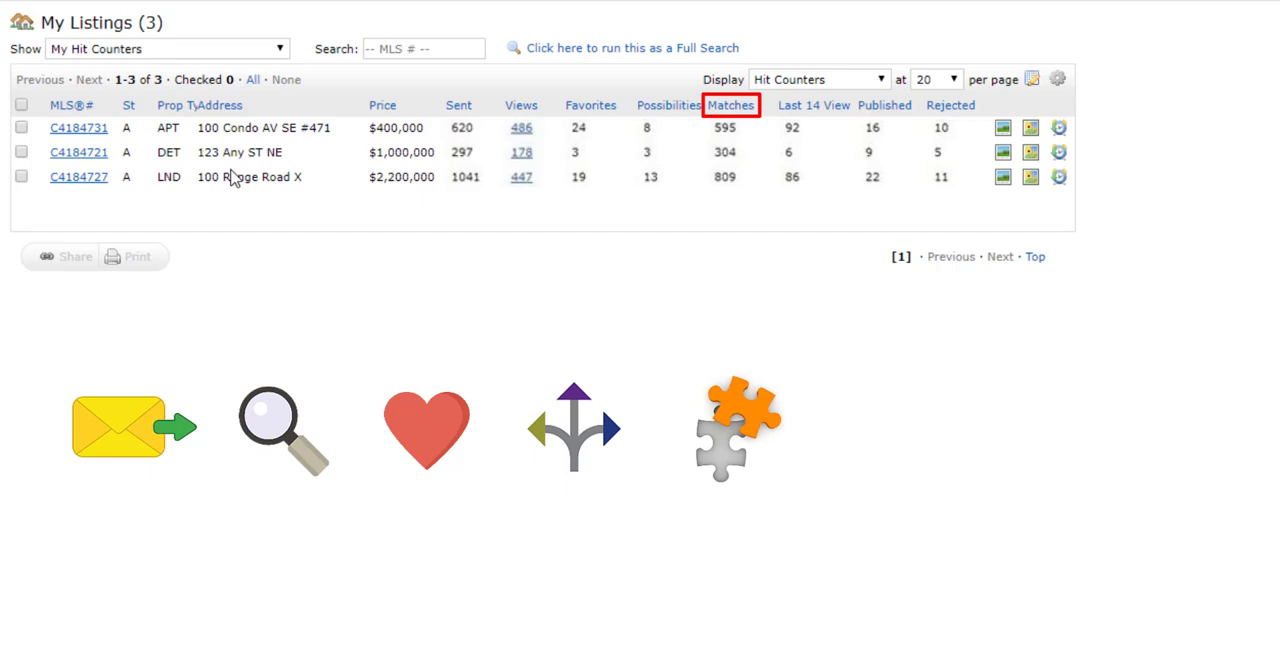
{"action": "left_click", "coordinate": [813, 105]}
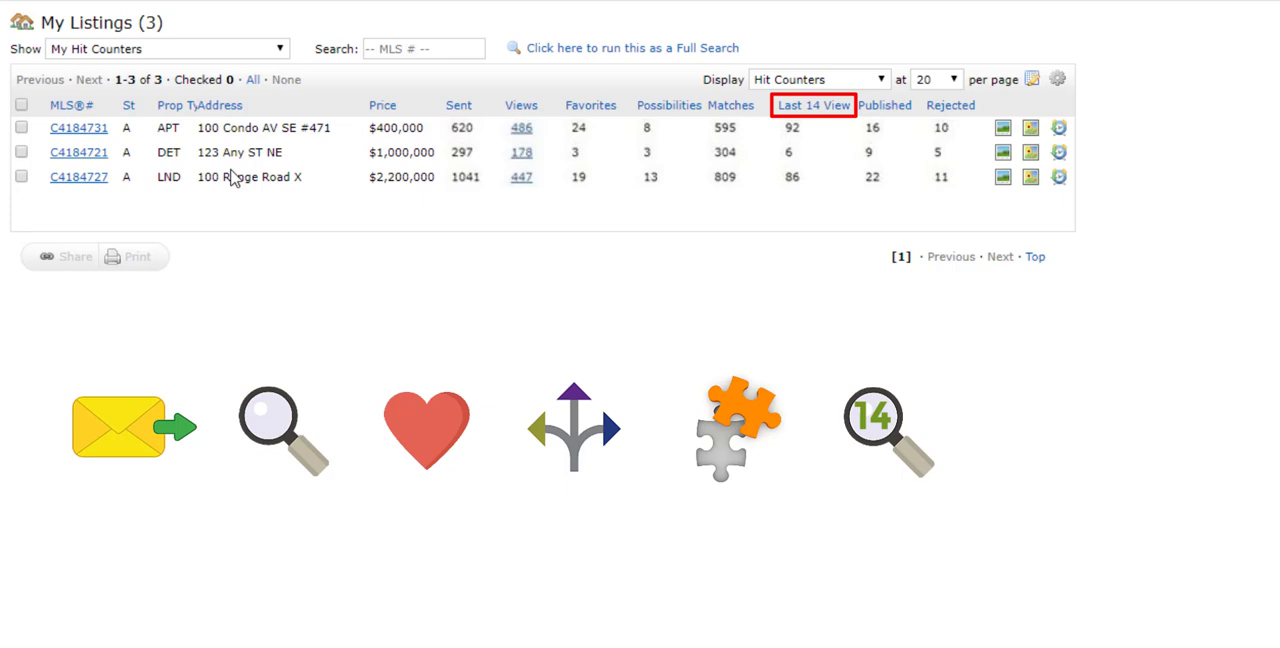
{"action": "left_click", "coordinate": [884, 105]}
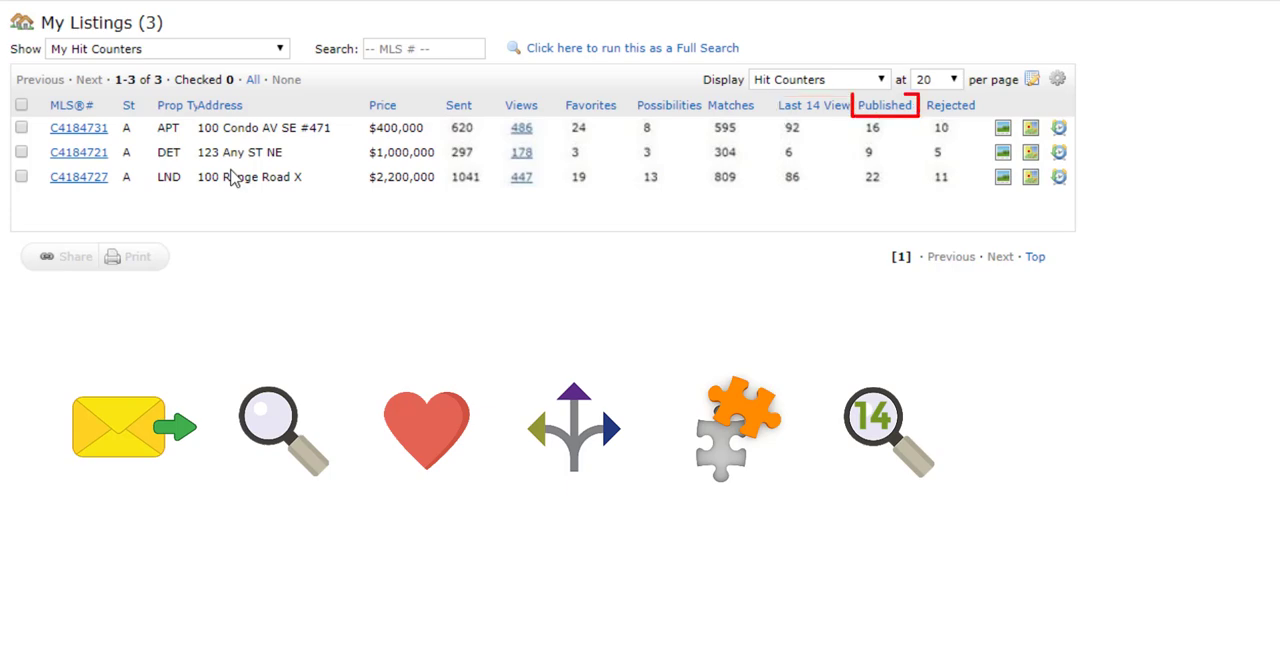